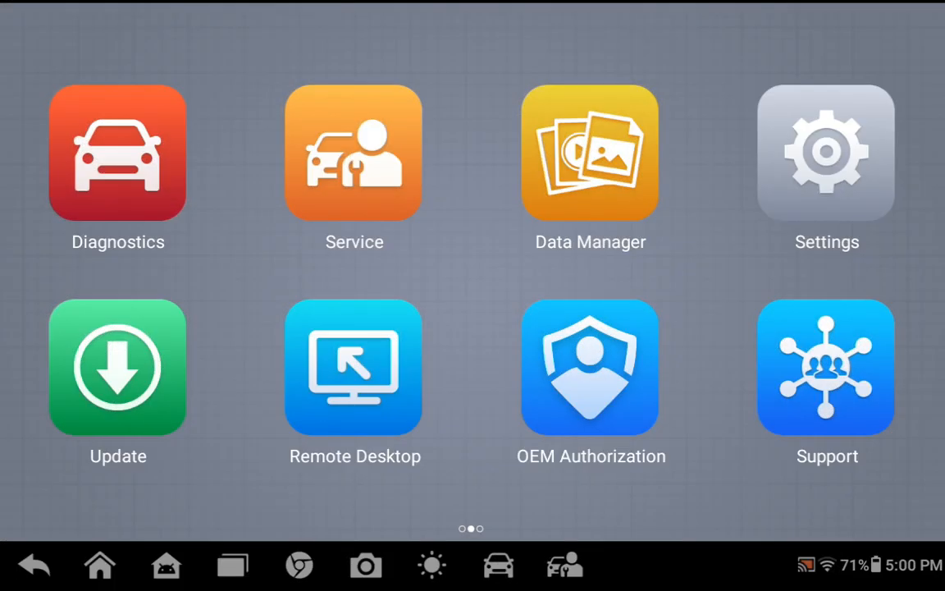
# Start vehicle diagnostics and load the Chevrolet vehicle software.
pyautogui.click(117, 152)
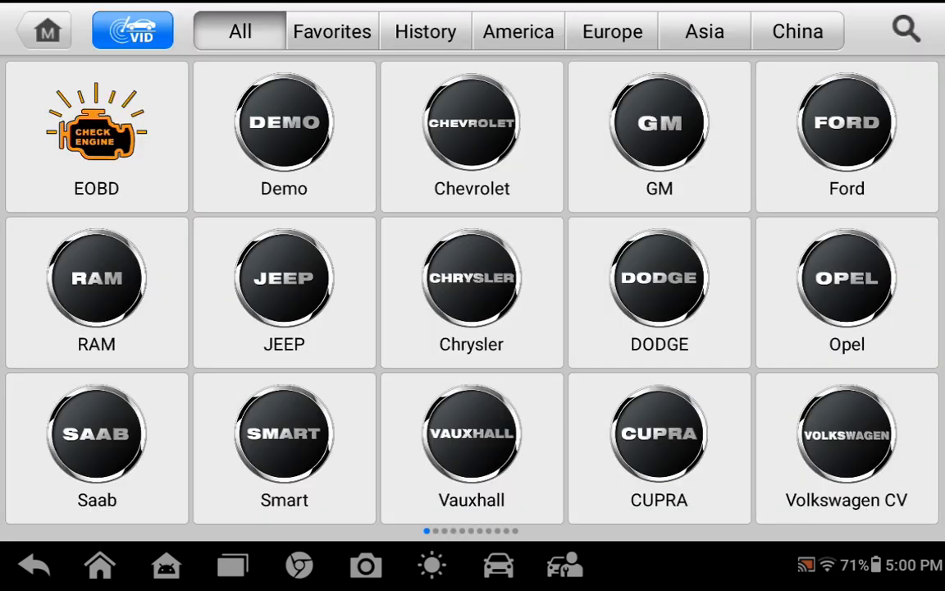
pyautogui.click(132, 29)
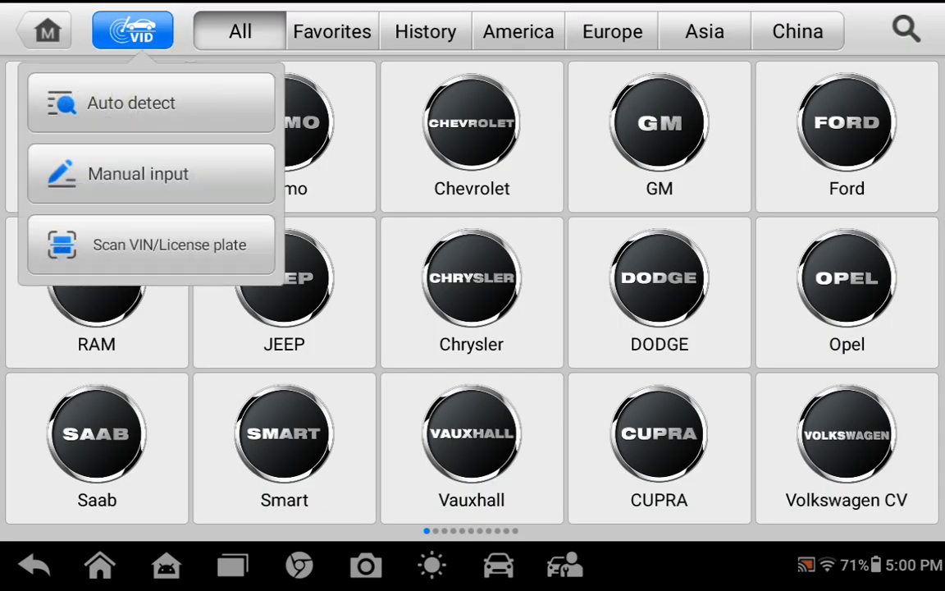
pyautogui.click(132, 31)
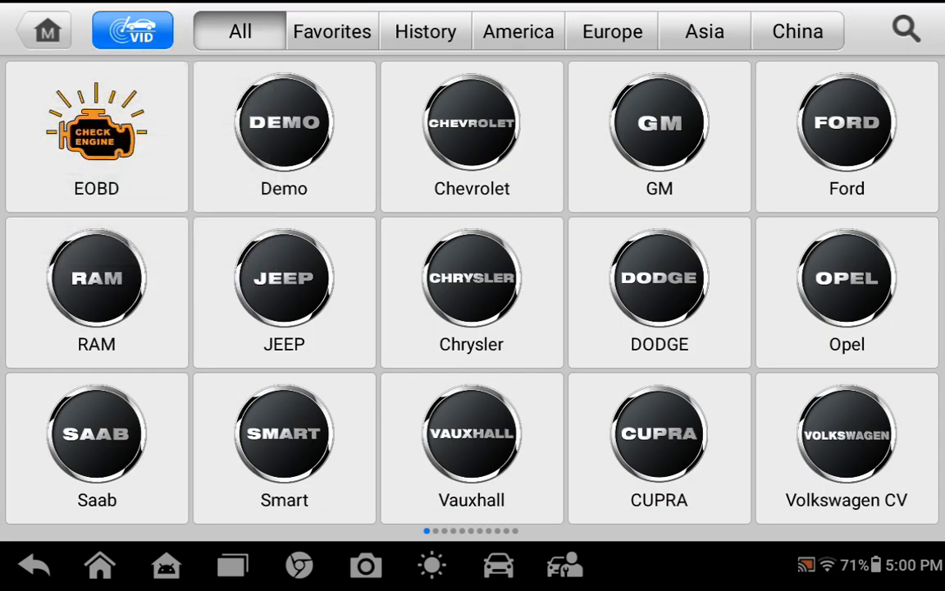
pyautogui.click(471, 277)
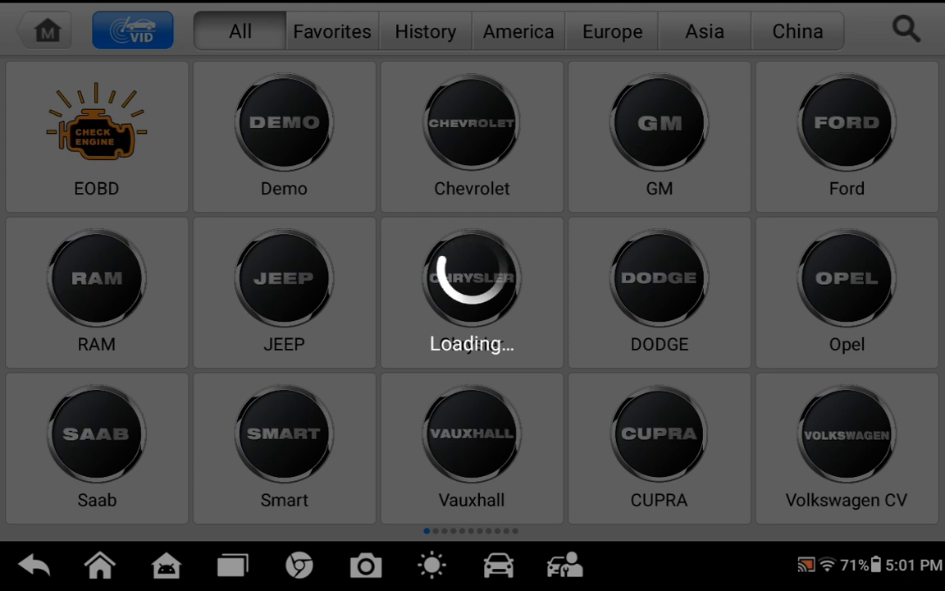
pyautogui.click(471, 278)
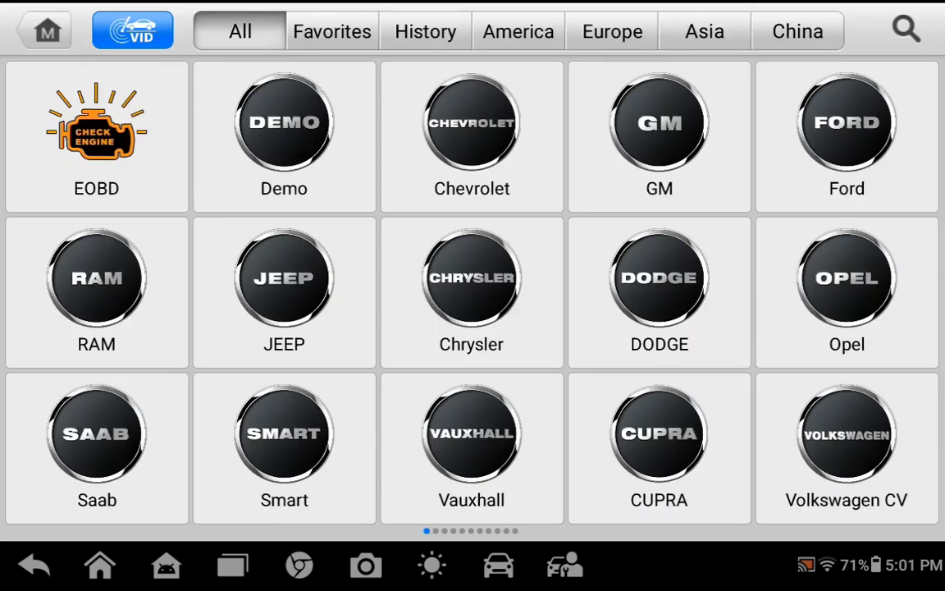
# Pick Chevrolet in Select make and choose Stand-alone Diagnostics as the test type.
pyautogui.click(659, 122)
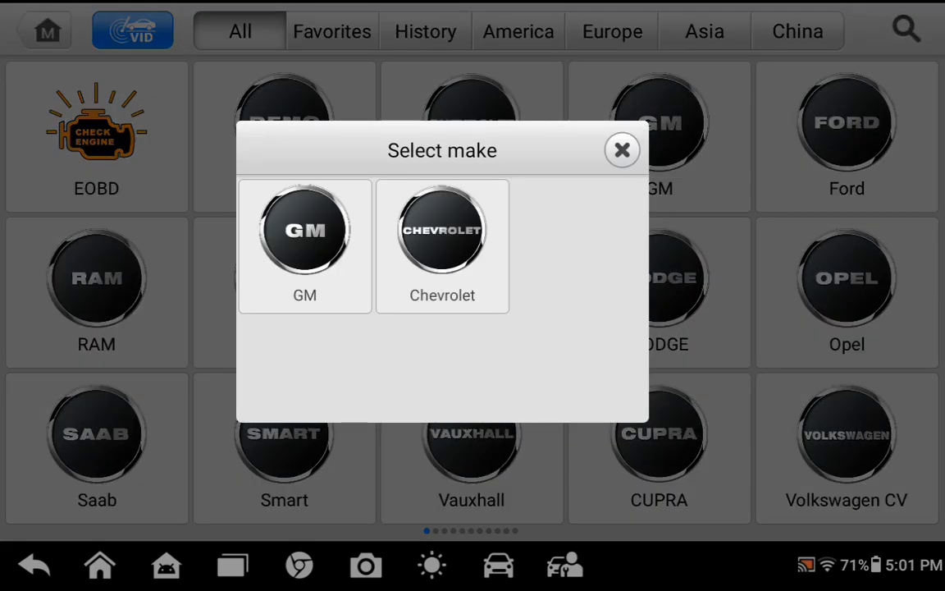
pyautogui.click(304, 230)
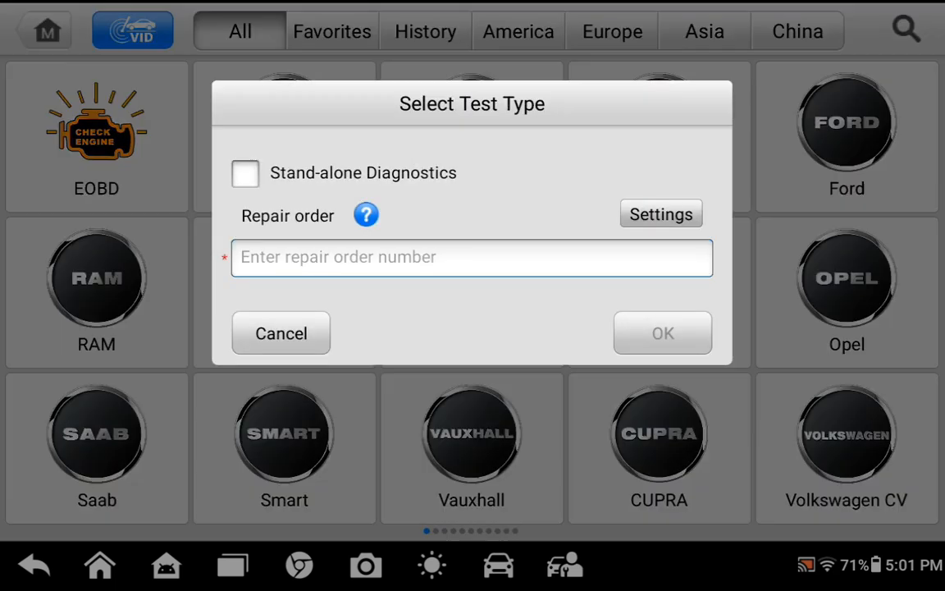
pyautogui.click(244, 173)
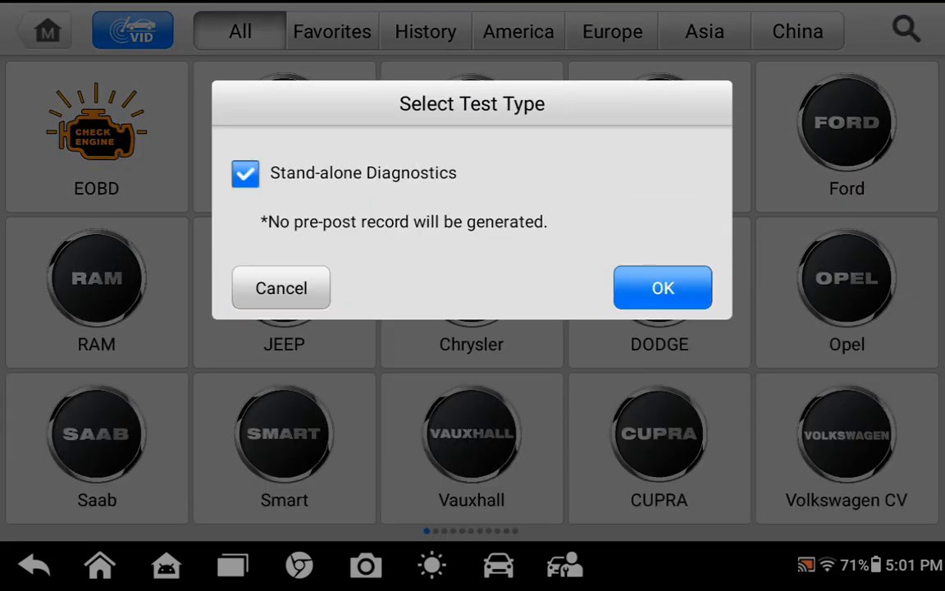
# Confirm the stand-alone test, accept the VIN, choose the HVAC type, and enter Diagnosis.
pyautogui.click(663, 287)
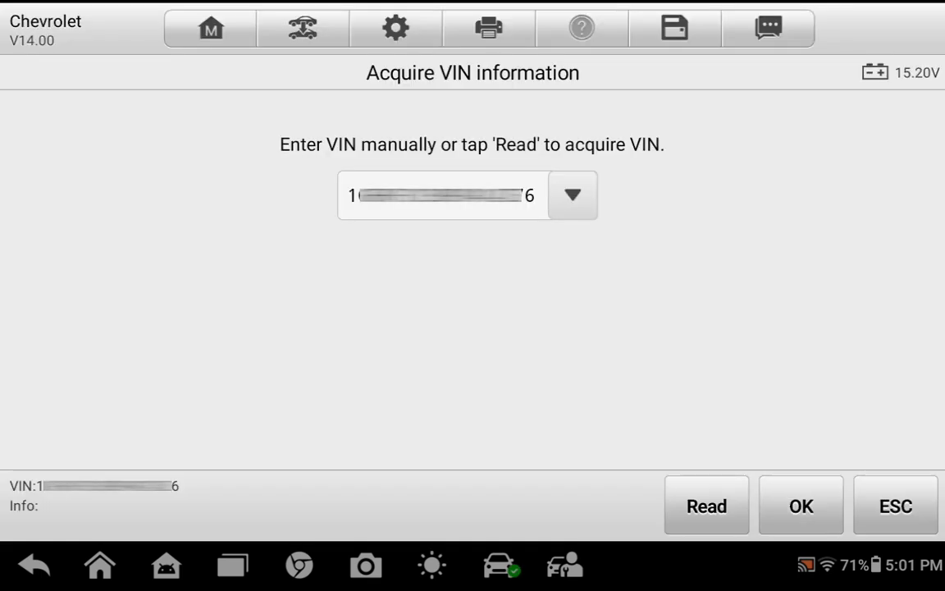
pyautogui.click(801, 505)
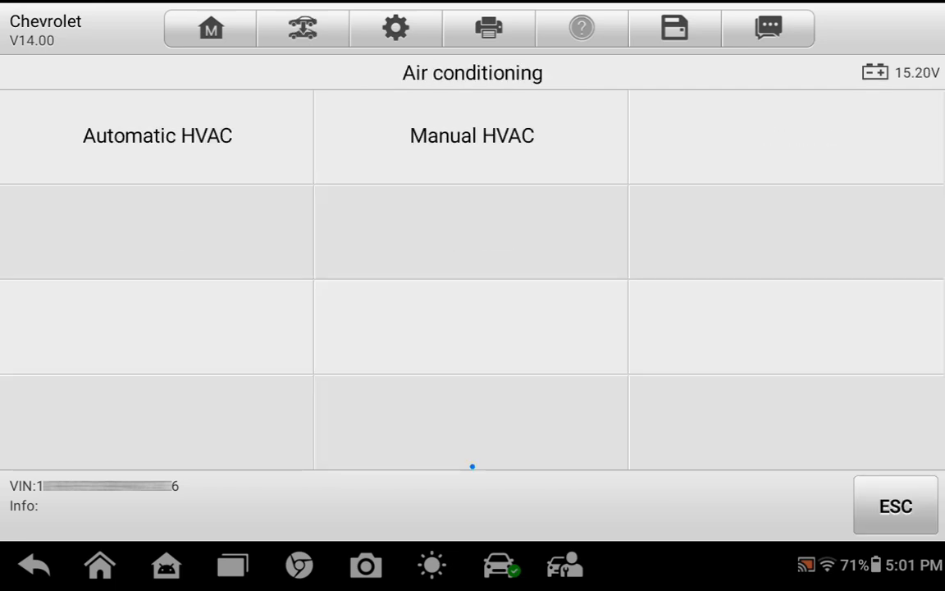
pyautogui.click(471, 135)
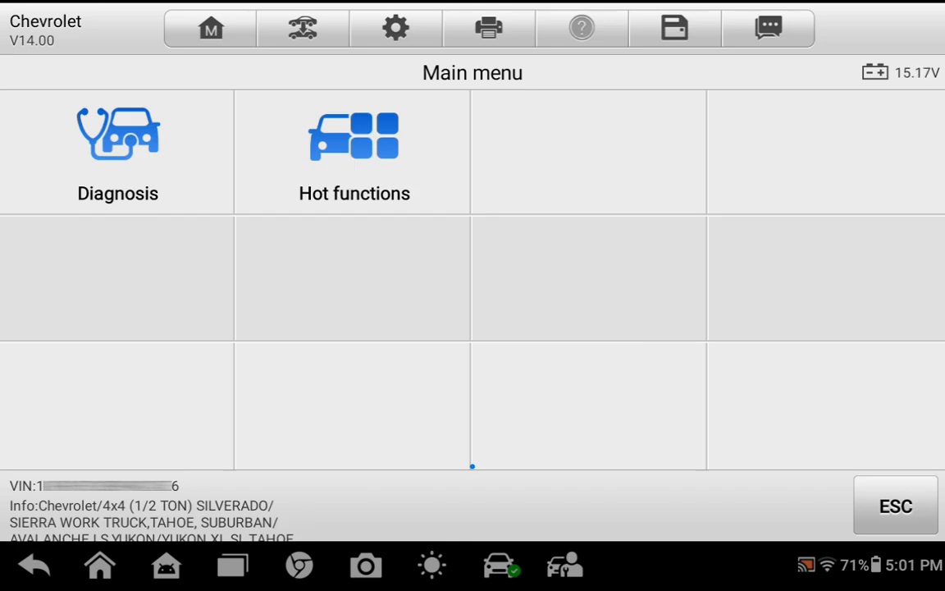
pyautogui.click(117, 151)
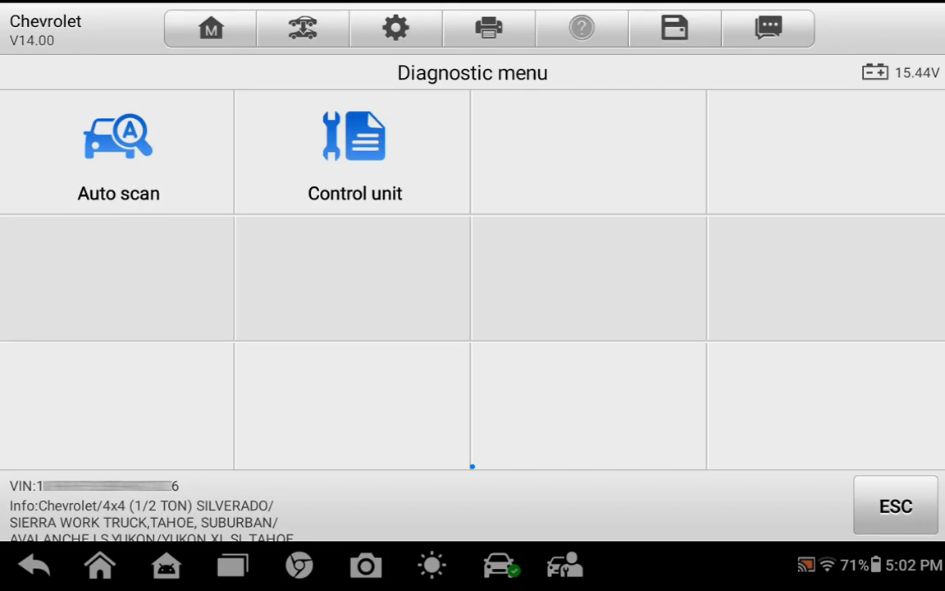
# Open Control unit to reach the engine control module's function menu.
pyautogui.click(118, 152)
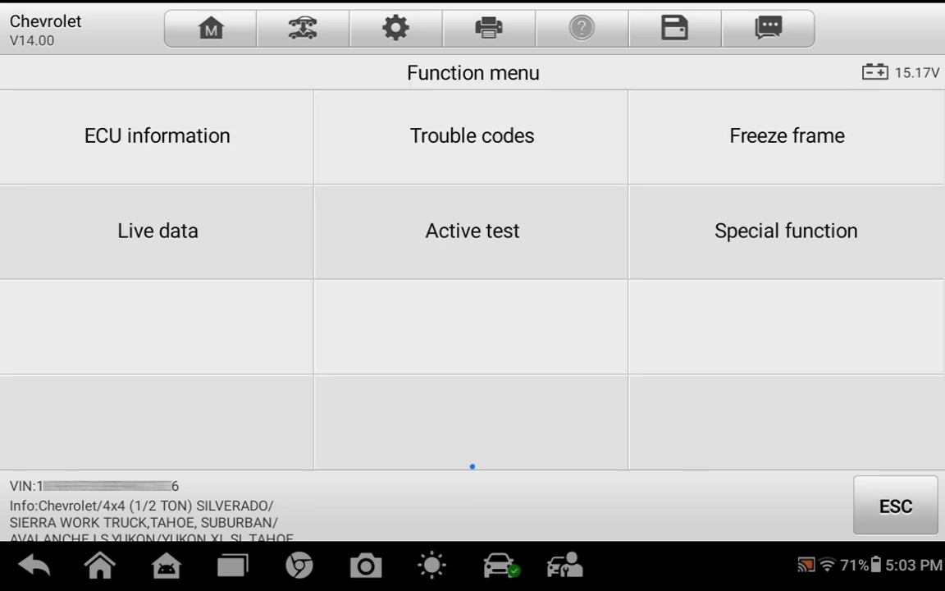
# List current and history DTCs, scroll through them, and search 'Chevrolet DTC P0430:00'.
pyautogui.click(472, 135)
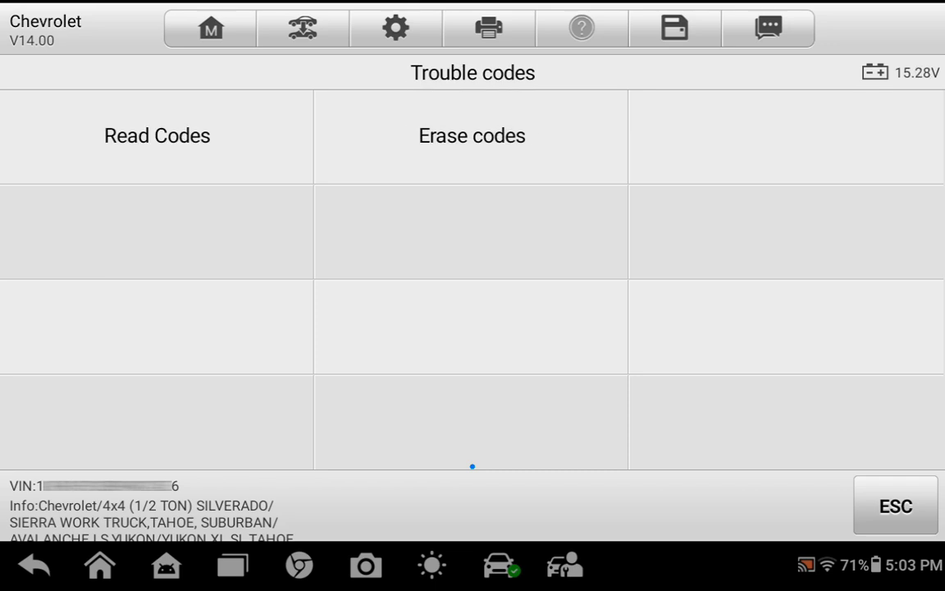
pyautogui.click(157, 136)
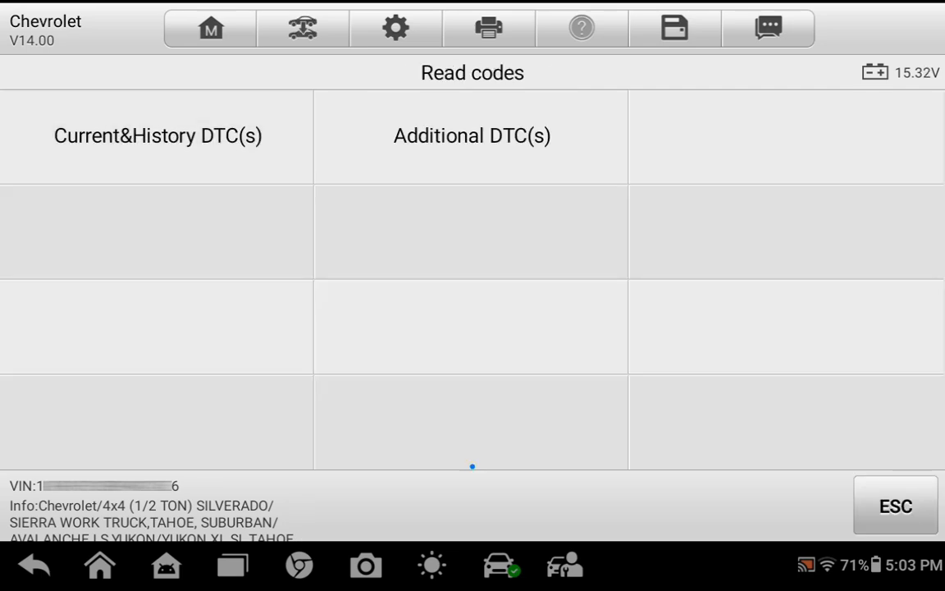
pyautogui.click(157, 135)
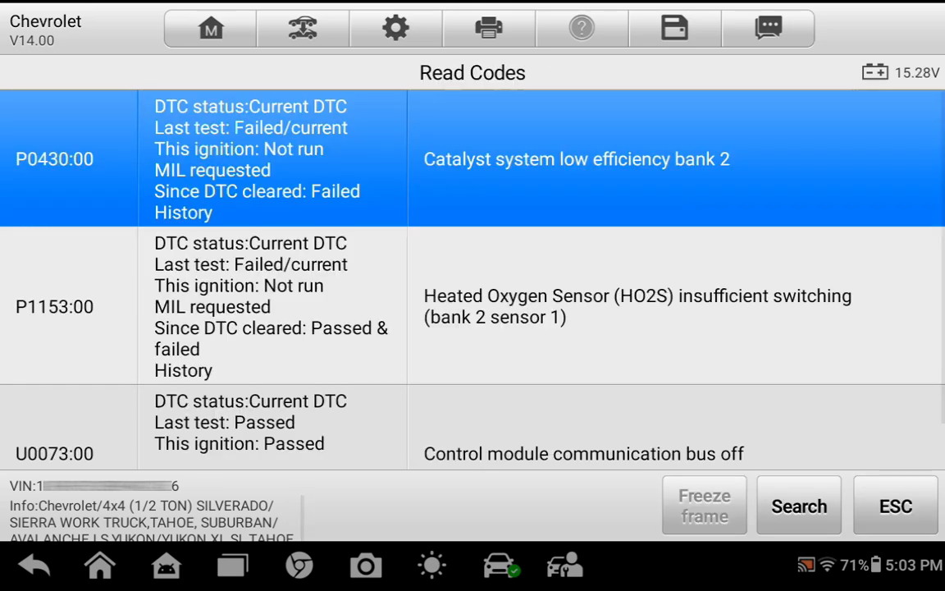
pyautogui.scroll(-3)
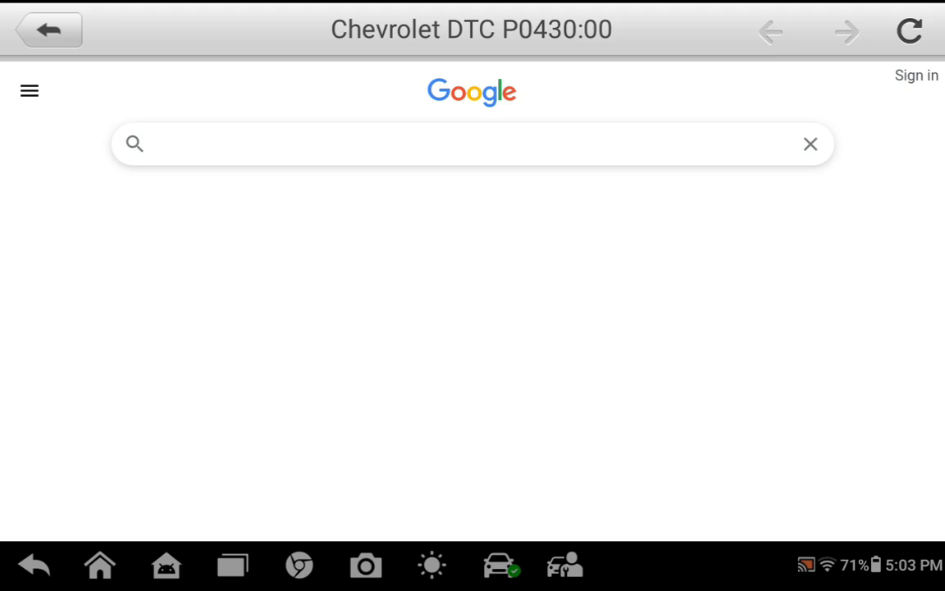
pyautogui.write('Chevrolet DTC P0430:00')
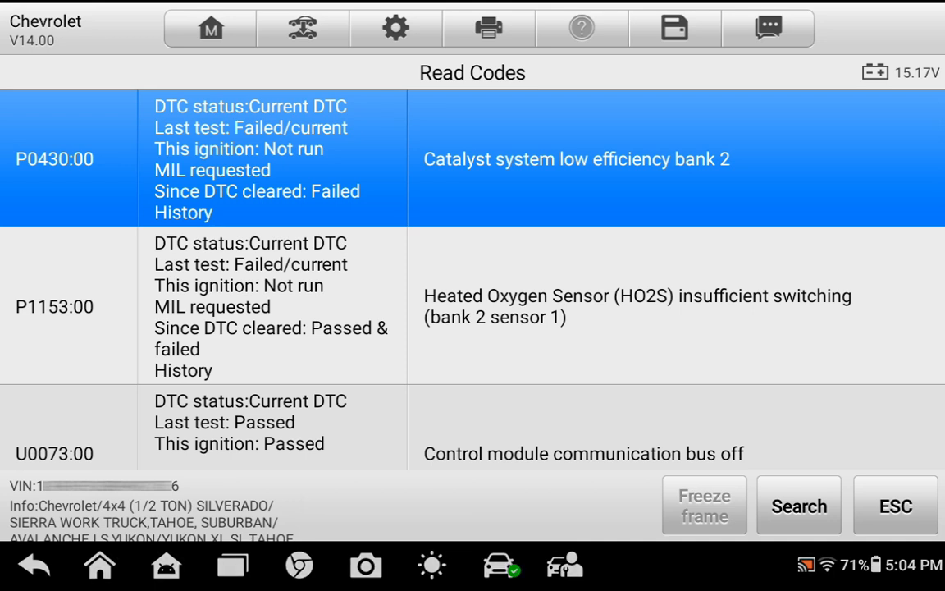
# Back at the Function menu, open Live data and show only the ticked HO2S and fuel trim items.
pyautogui.click(894, 505)
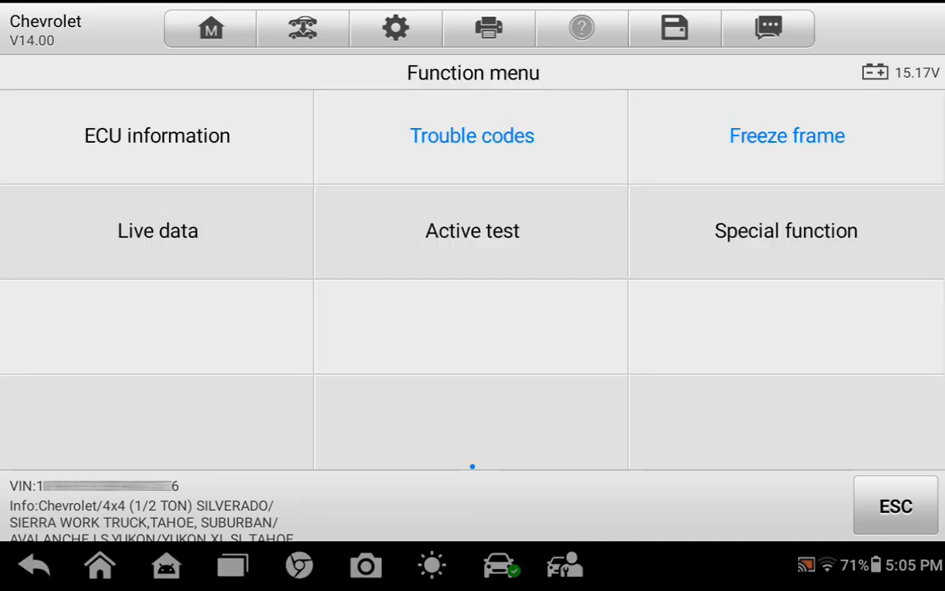
pyautogui.click(157, 231)
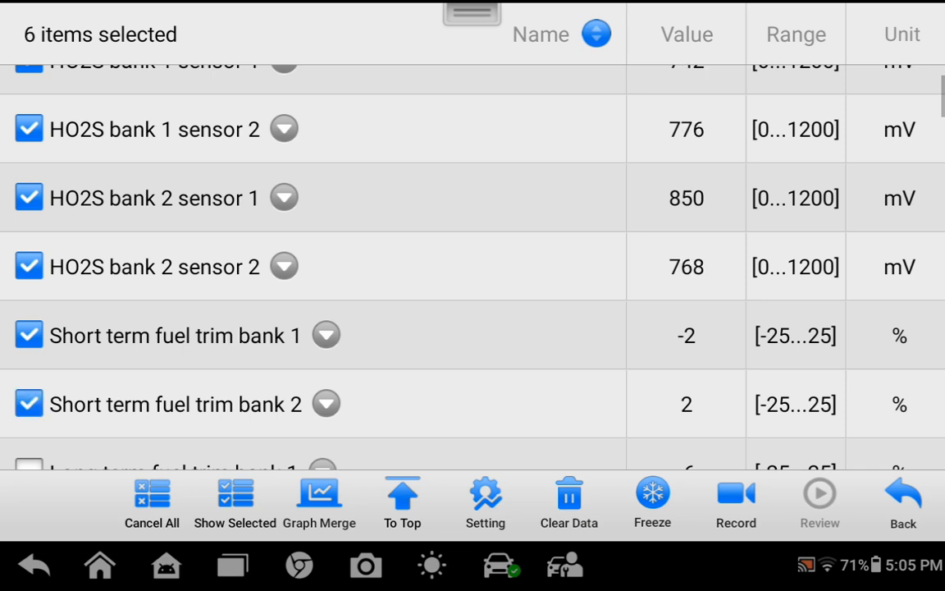
pyautogui.click(234, 503)
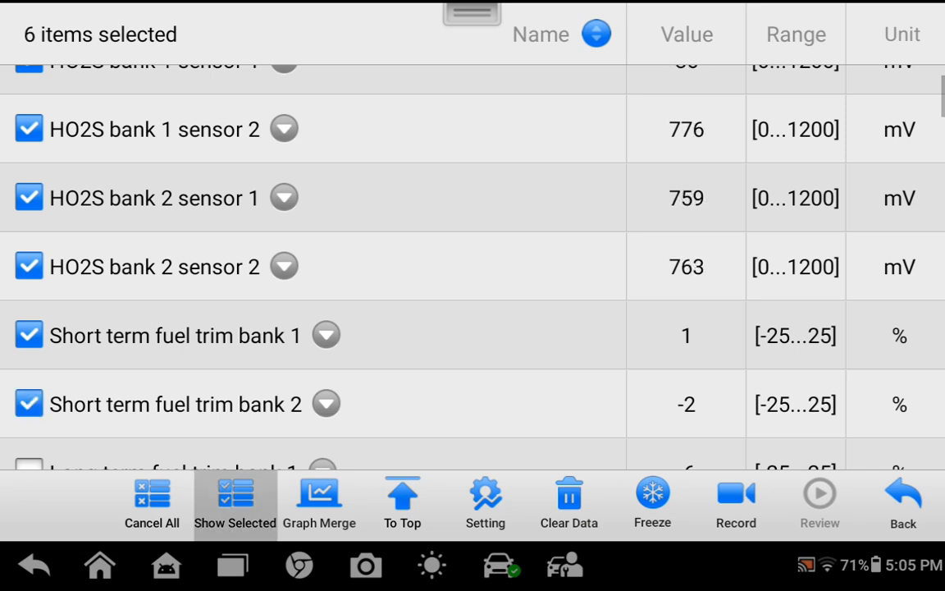
pyautogui.click(234, 500)
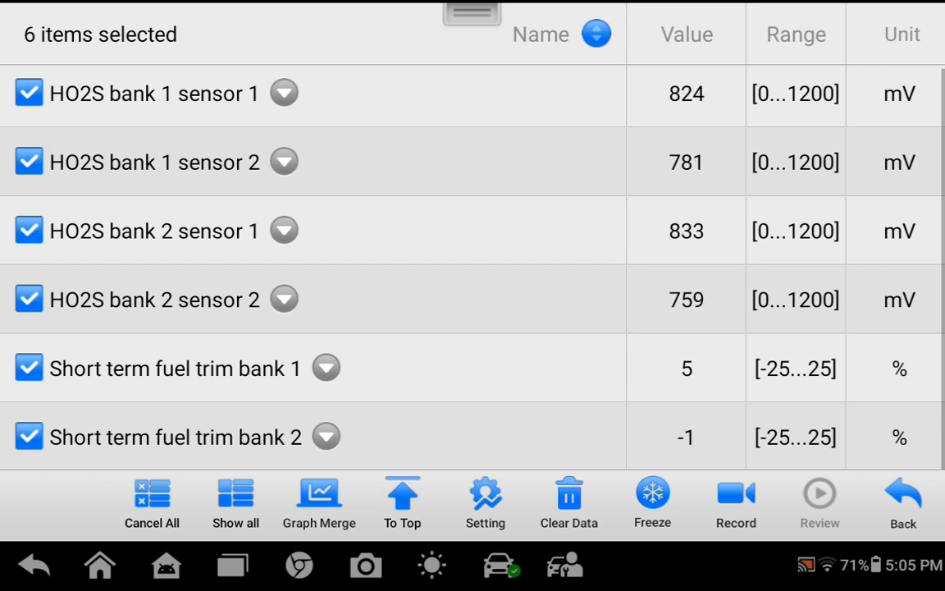
# Merge the four HO2S voltages into one graph and zoom the time axis out twice.
pyautogui.click(319, 496)
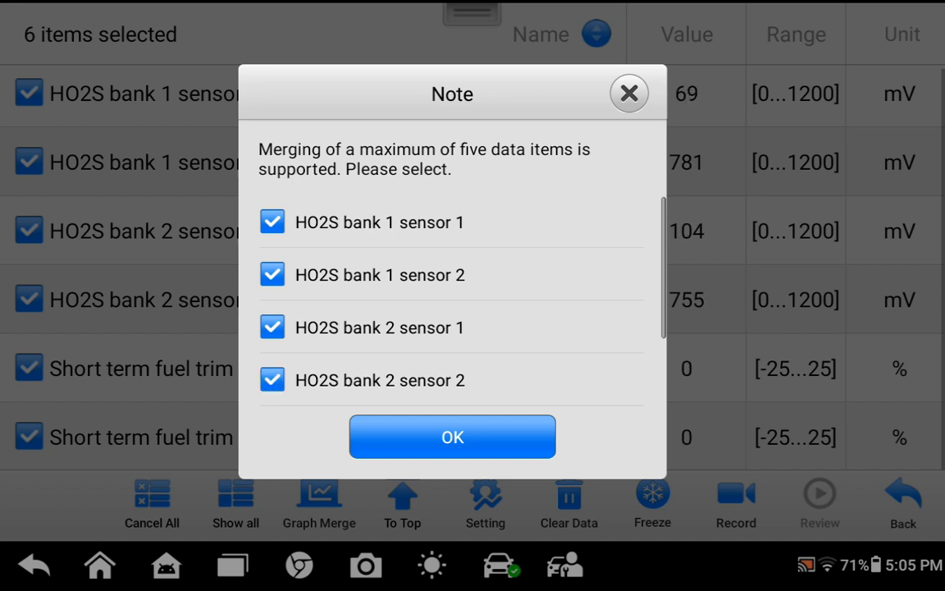
pyautogui.click(452, 436)
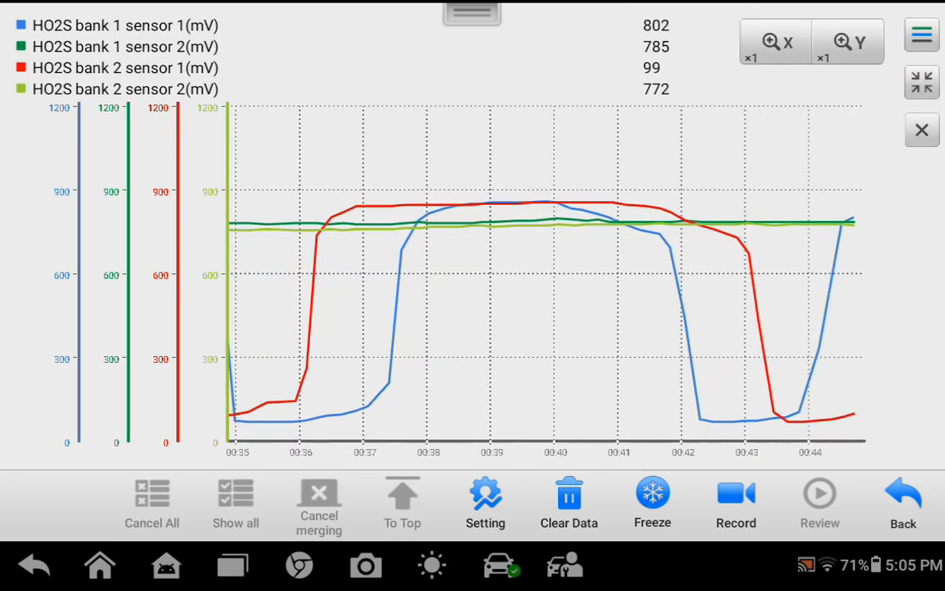
pyautogui.click(771, 41)
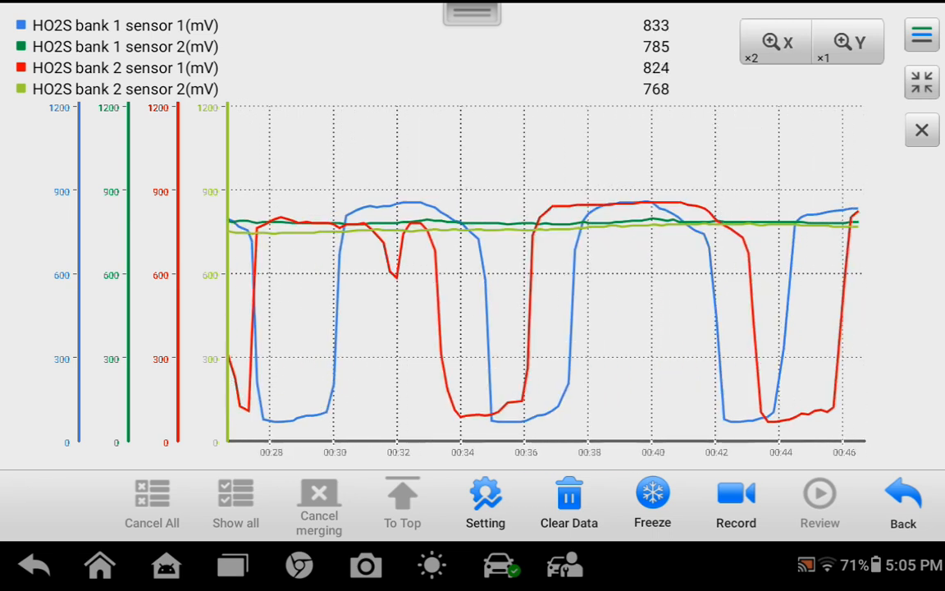
pyautogui.click(772, 41)
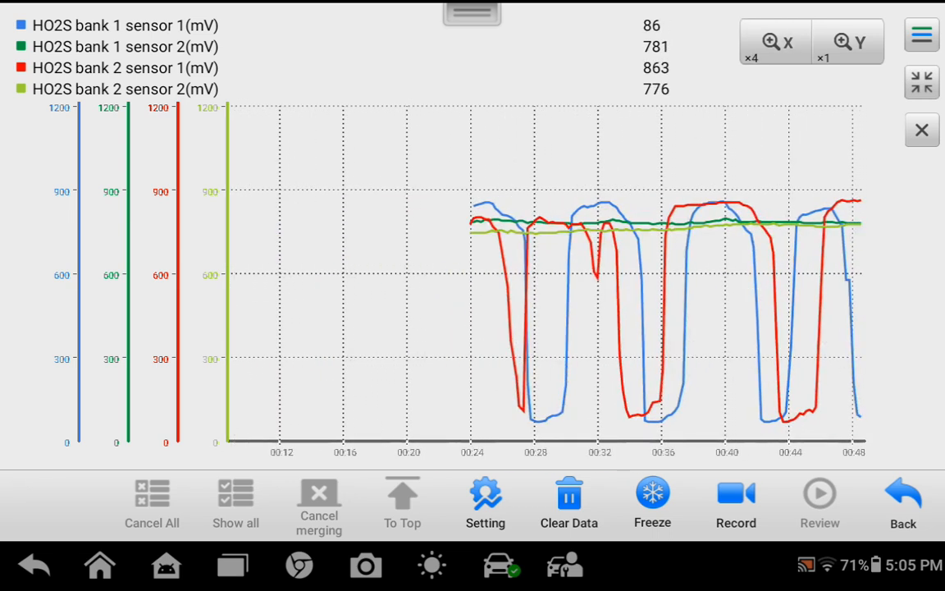